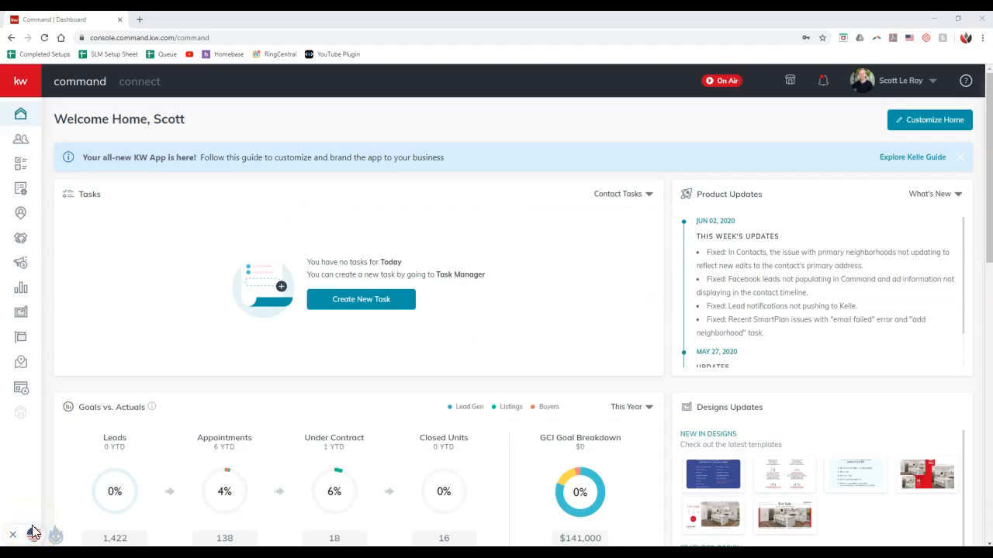
pyautogui.moveTo(84, 457)
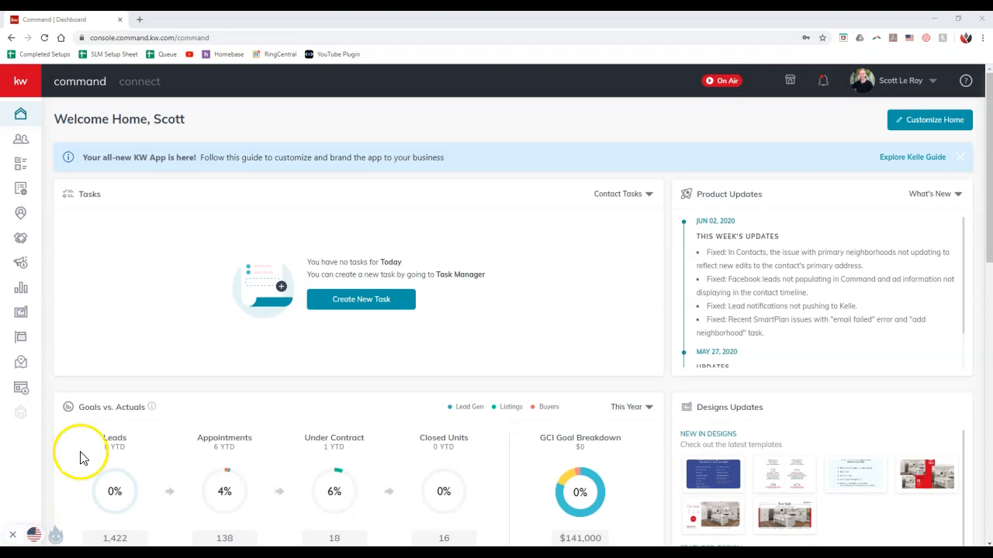
pyautogui.moveTo(574, 159)
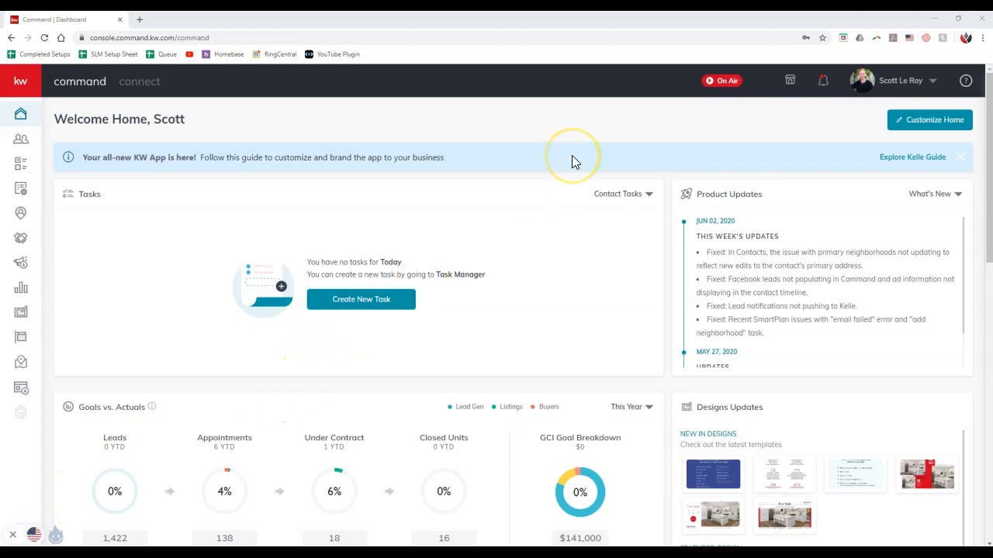
pyautogui.moveTo(574, 161)
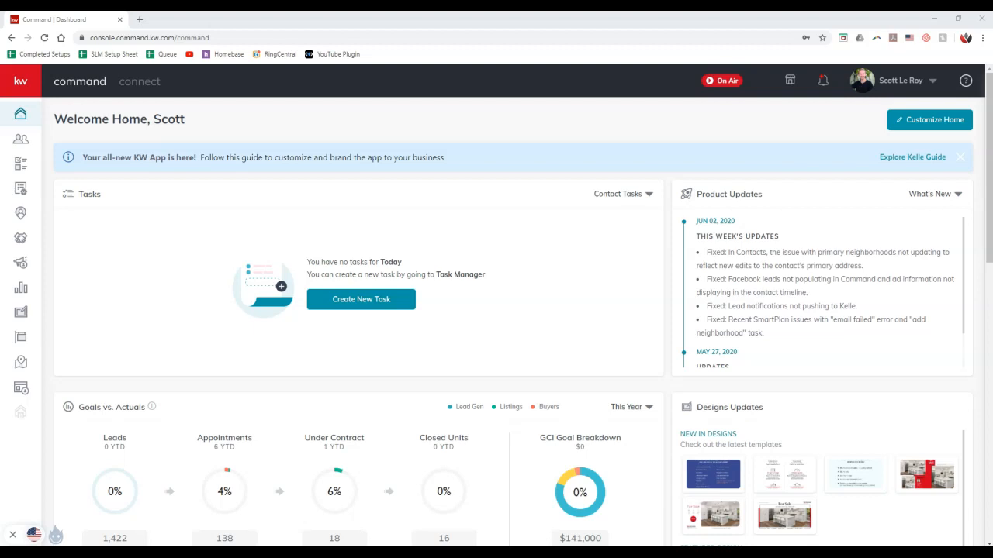
pyautogui.moveTo(762, 134)
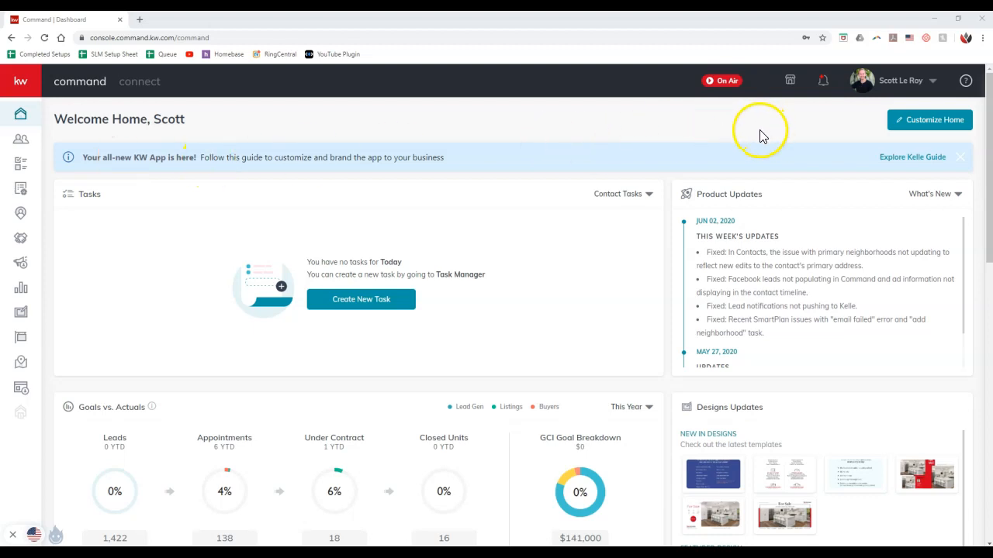
pyautogui.moveTo(799, 154)
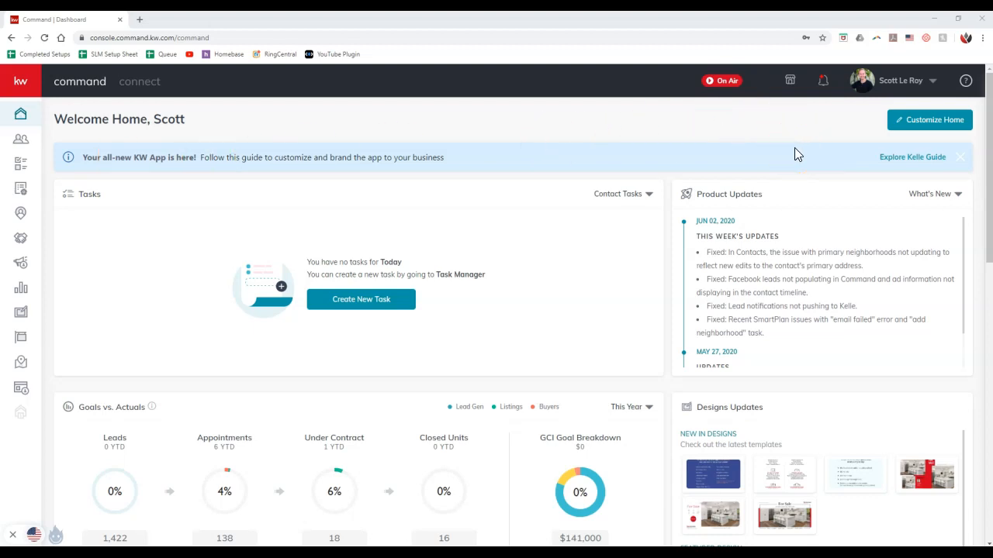
pyautogui.moveTo(897, 155)
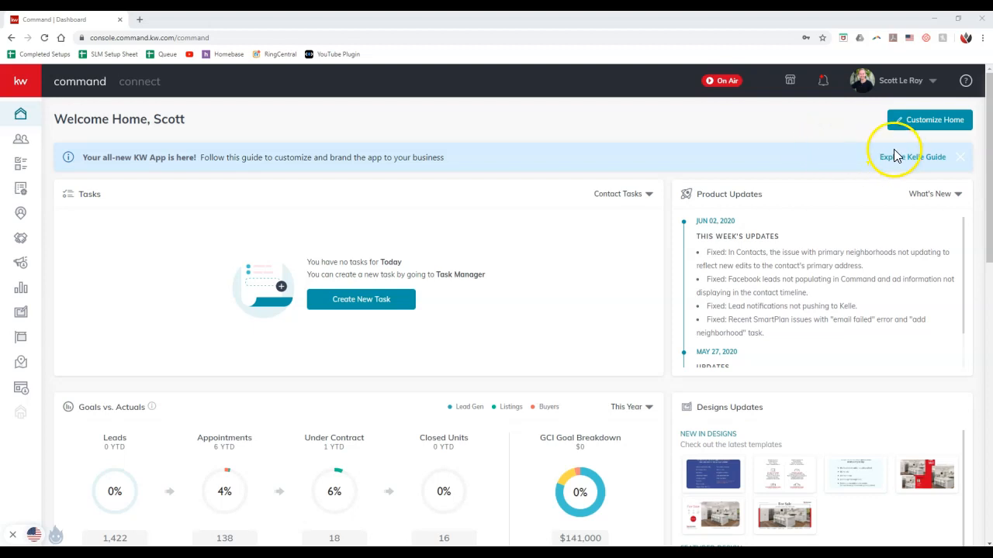
# Dismiss the 'Your all-new KW App is here' guide banner from the dashboard.
pyautogui.click(960, 156)
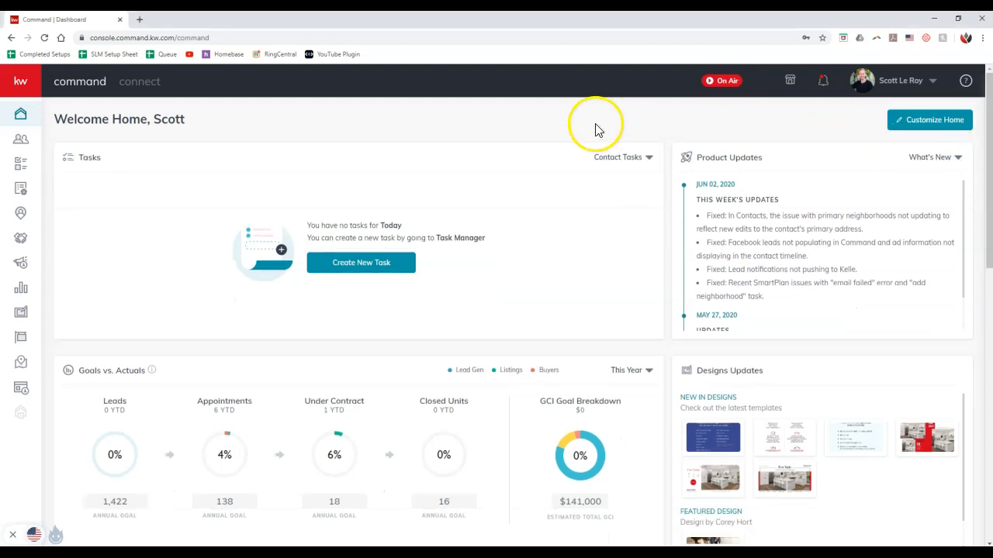
pyautogui.moveTo(21, 139)
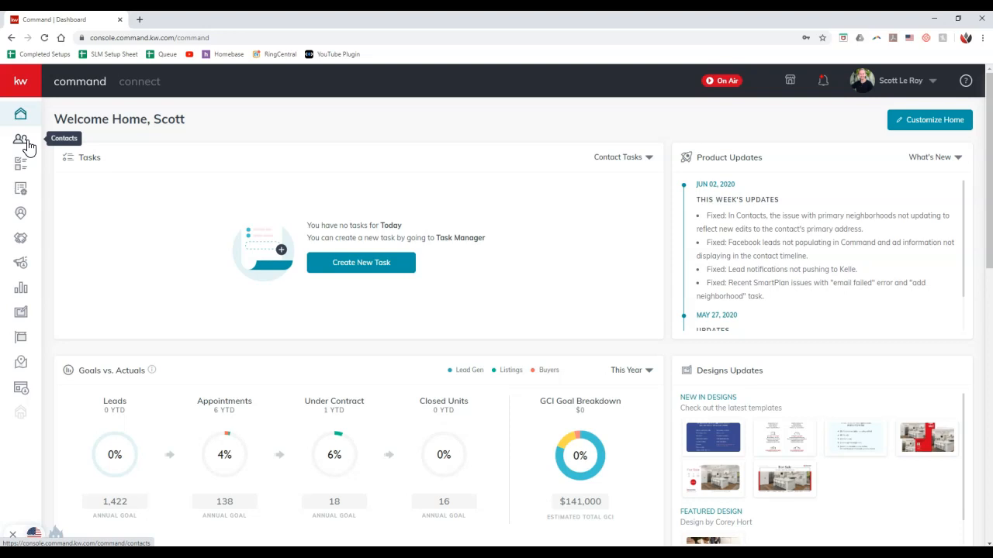
# Go to Contacts, select all five contacts with the header checkbox and view the Select Bulk Action options.
pyautogui.click(22, 140)
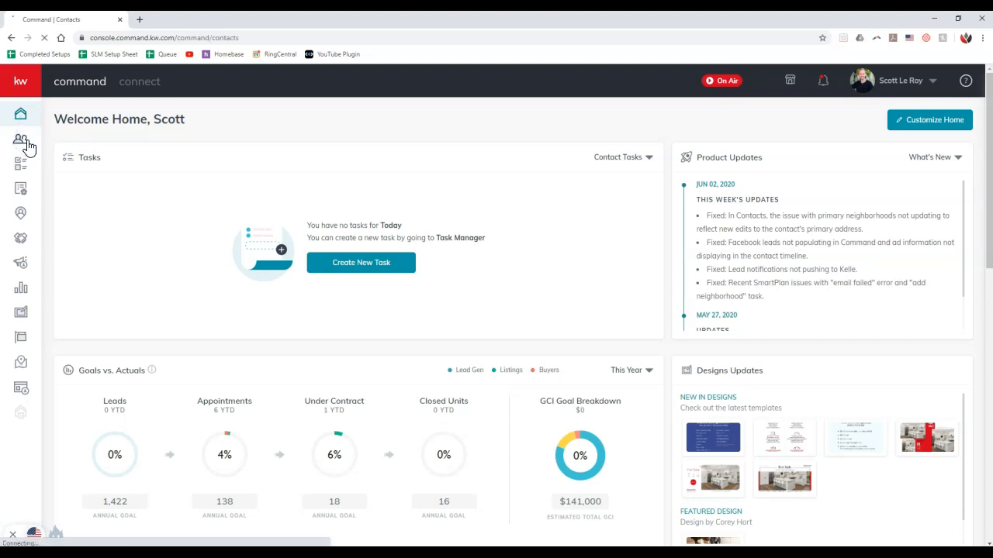
pyautogui.click(22, 140)
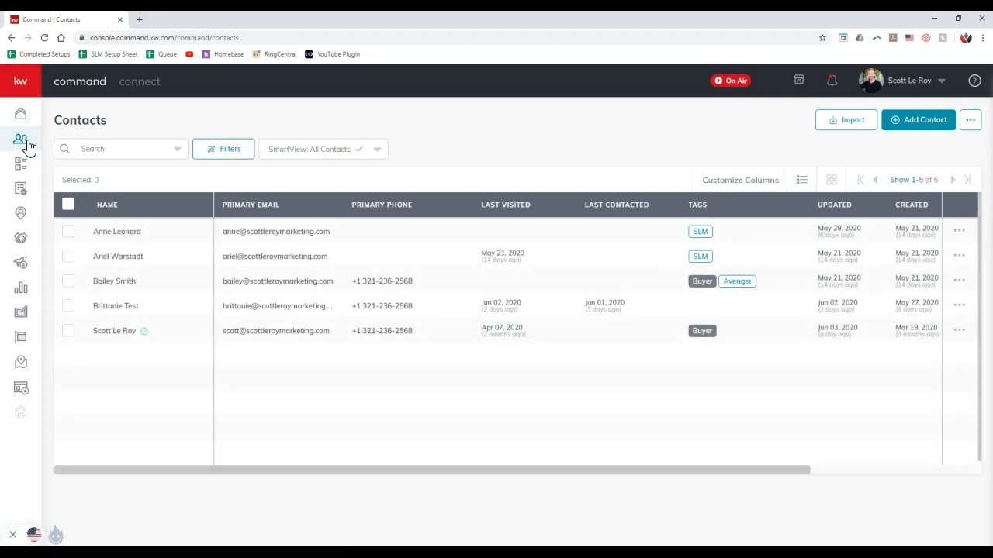
pyautogui.moveTo(298, 205)
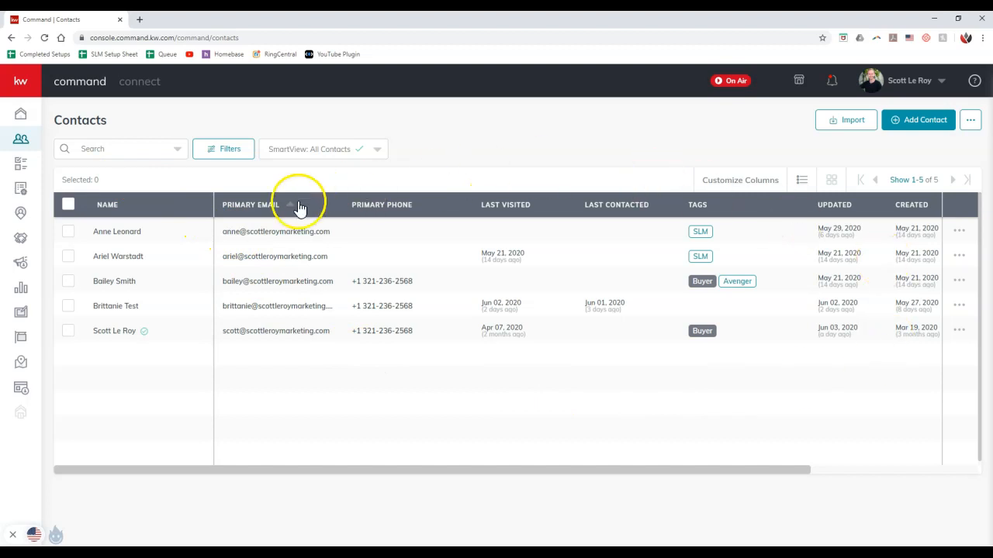
pyautogui.click(68, 205)
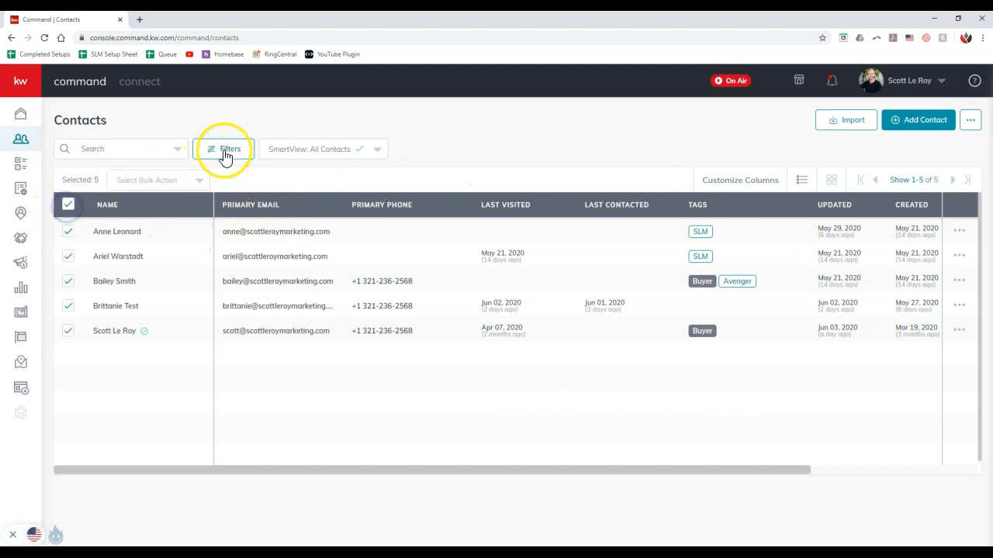
pyautogui.click(223, 149)
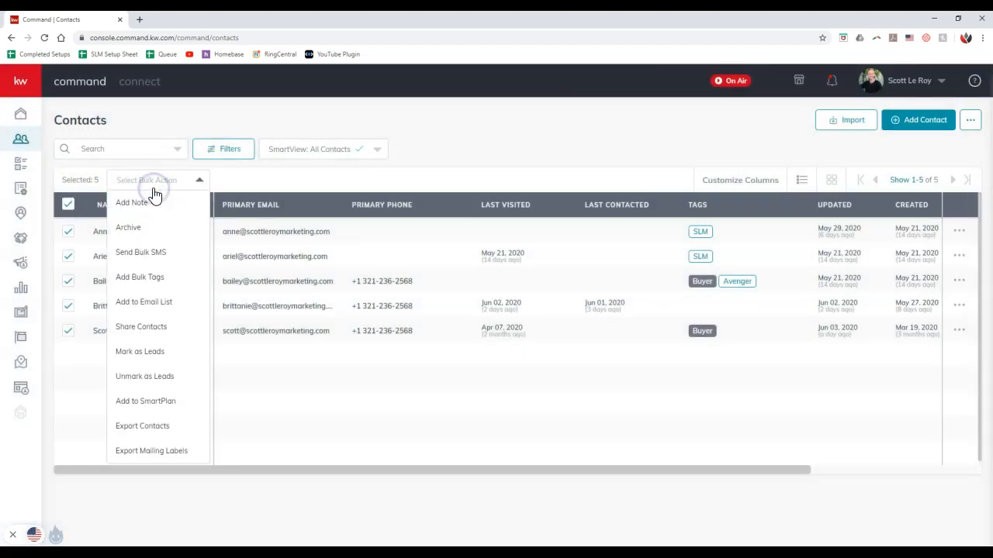
pyautogui.moveTo(163, 431)
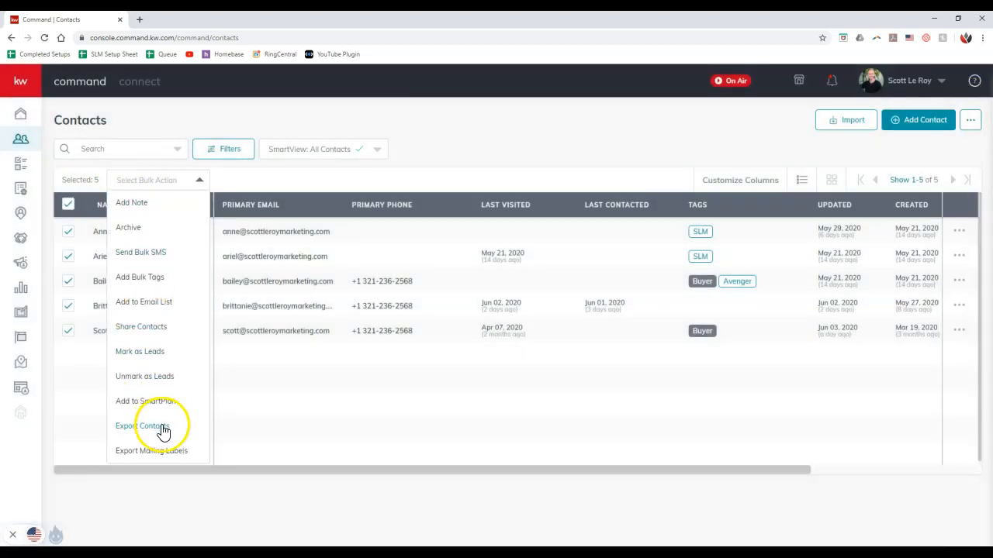
pyautogui.moveTo(177, 456)
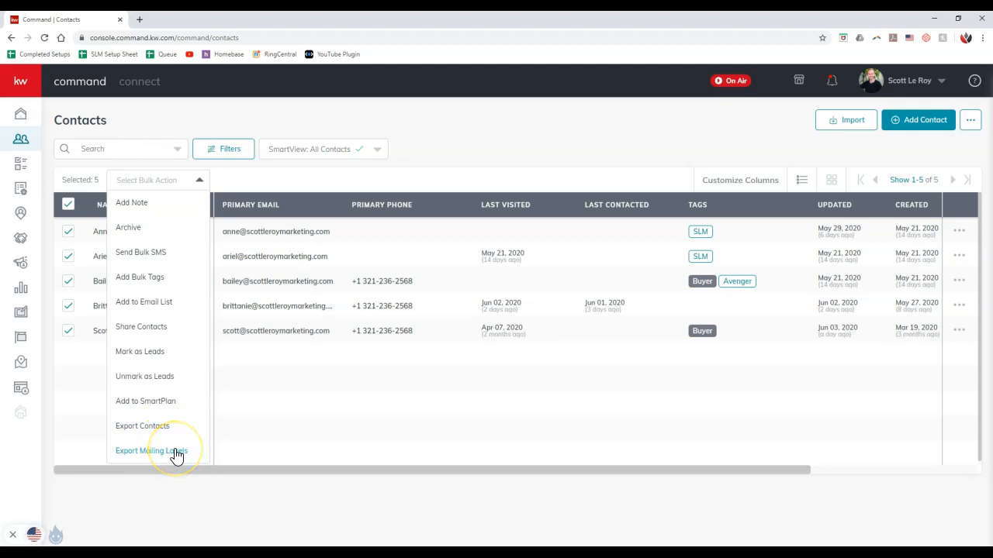
pyautogui.moveTo(199, 444)
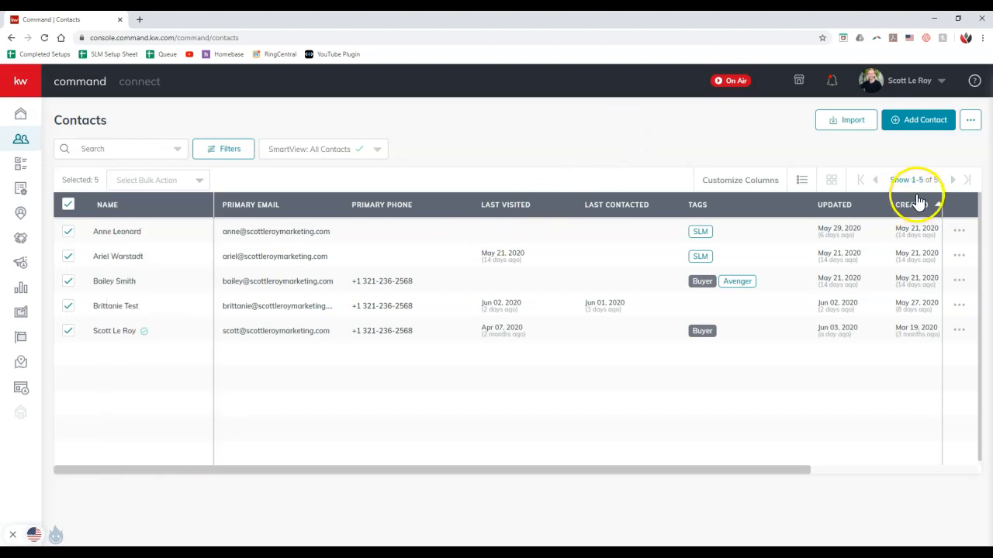
# Check the 'Show 1-5 of 5' page-size options and untick the contacts so Selected shows 0.
pyautogui.click(907, 180)
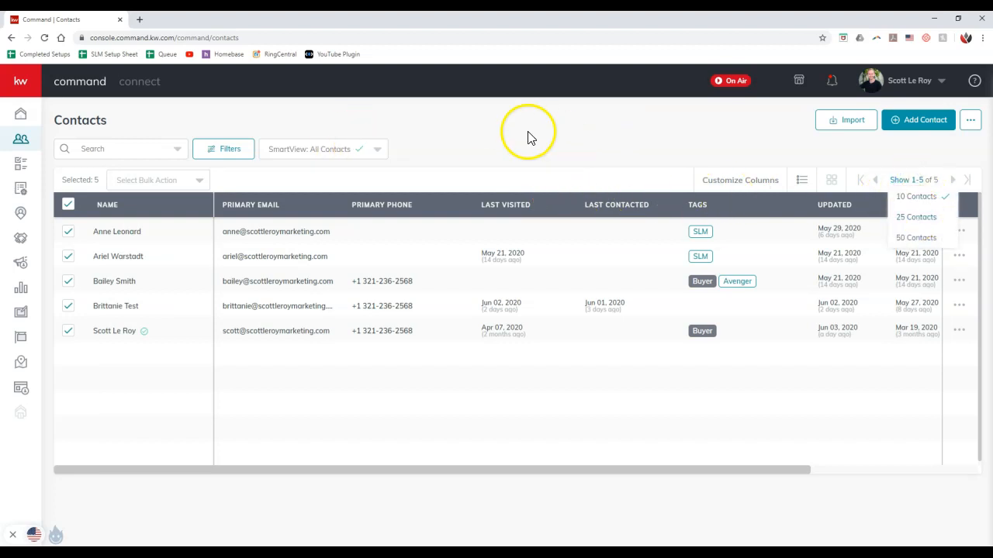
pyautogui.click(68, 205)
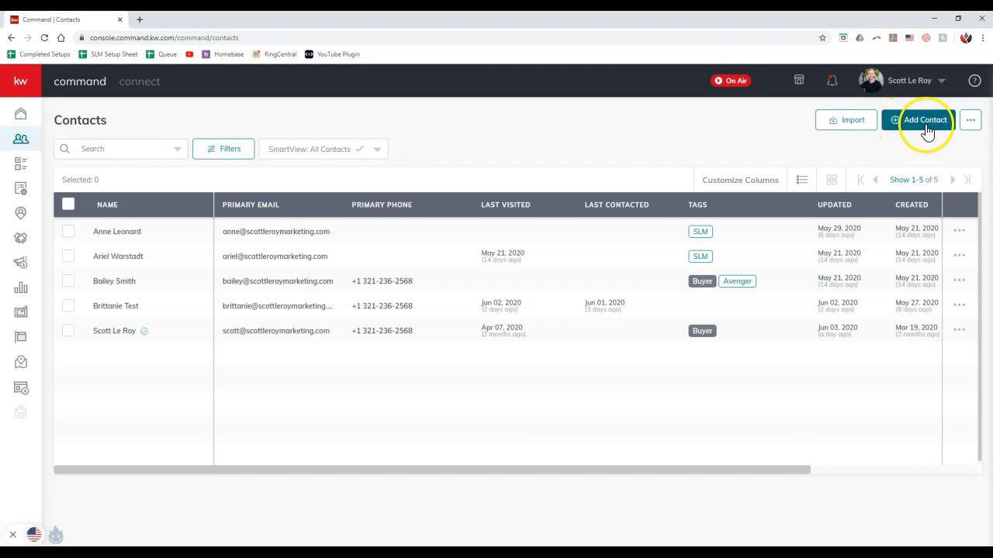
pyautogui.moveTo(971, 121)
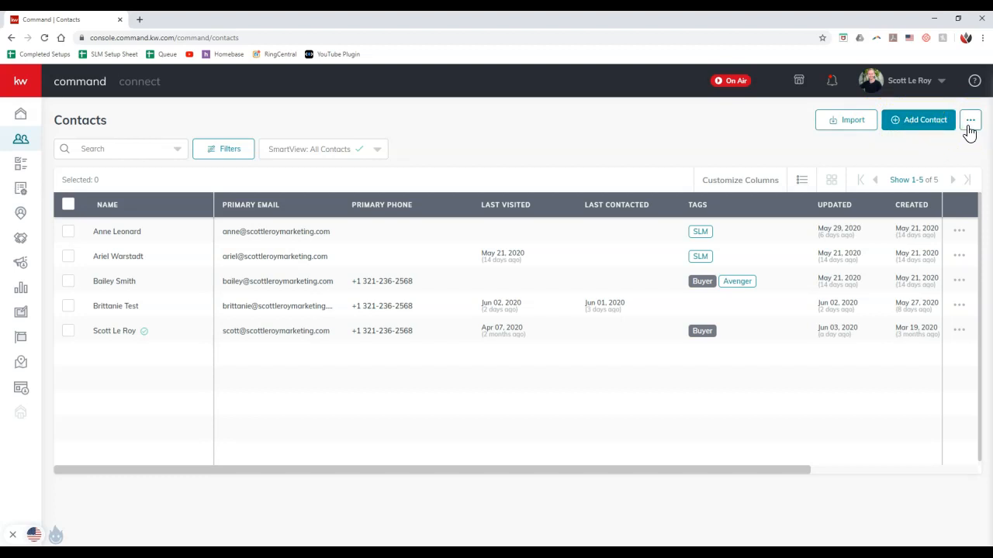
# Choose Export All Contacts from the three-dot menu and check its progress in Notifications.
pyautogui.click(969, 121)
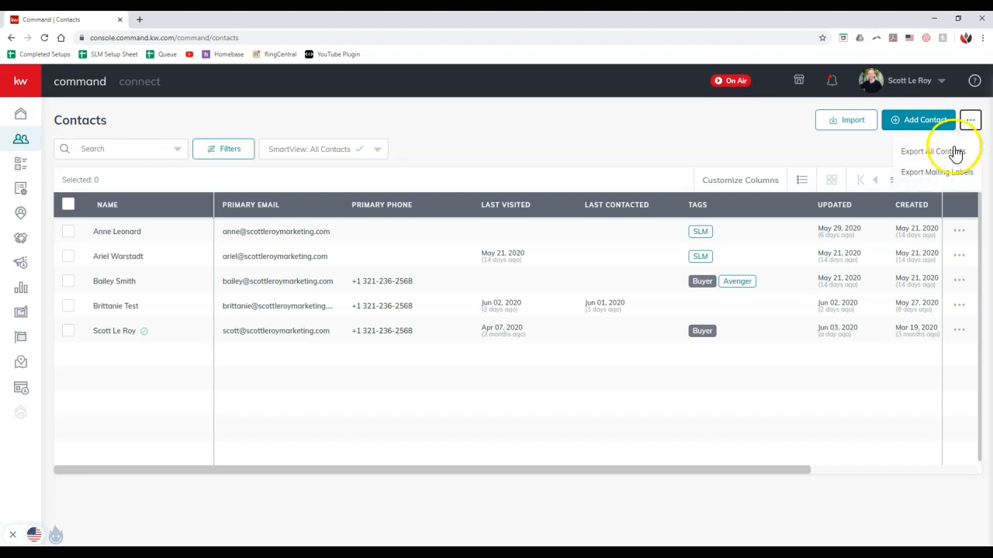
pyautogui.moveTo(934, 152)
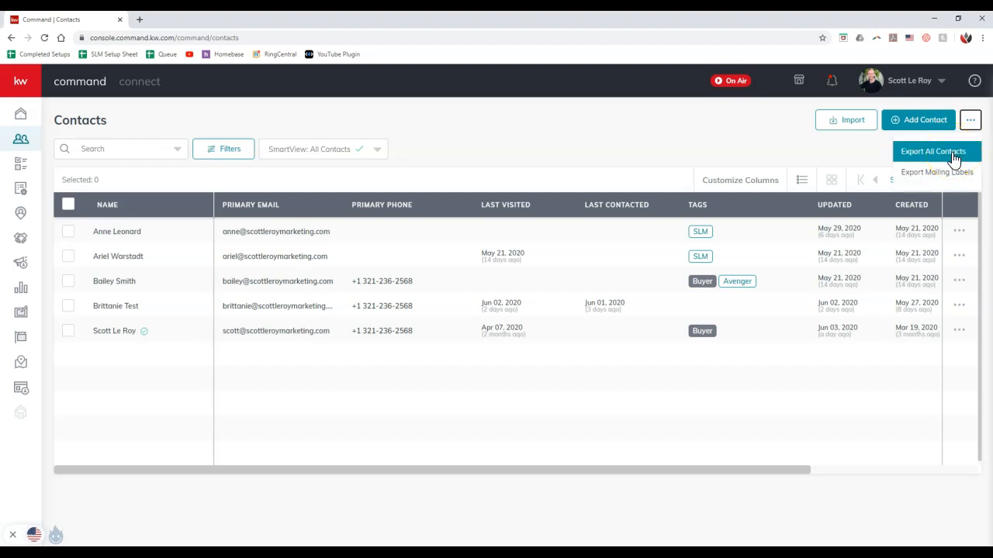
pyautogui.moveTo(937, 171)
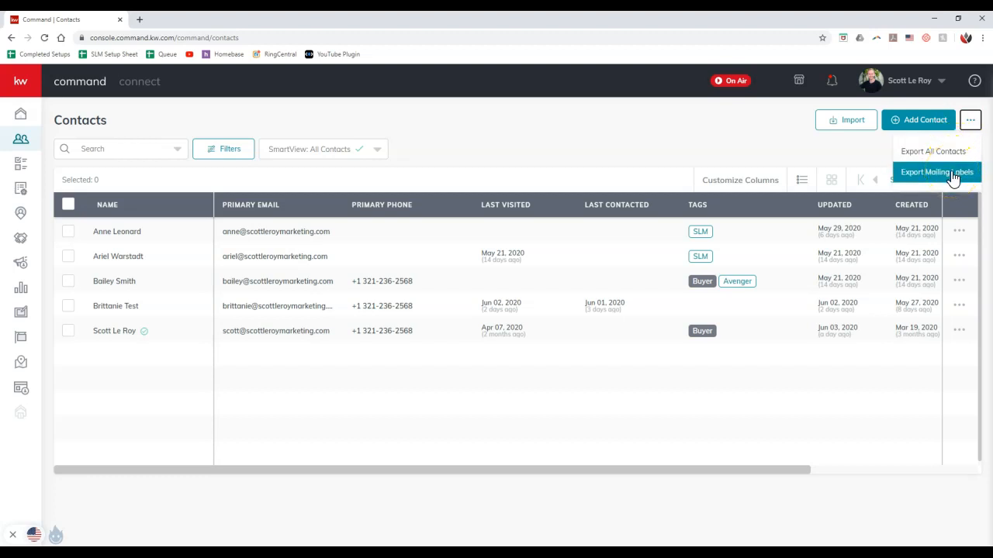
pyautogui.click(937, 170)
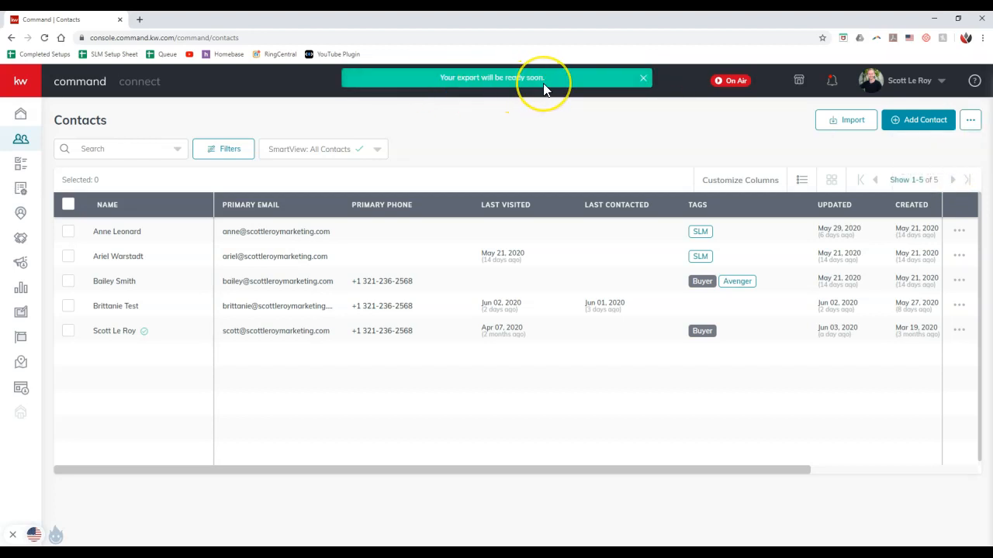
pyautogui.click(642, 77)
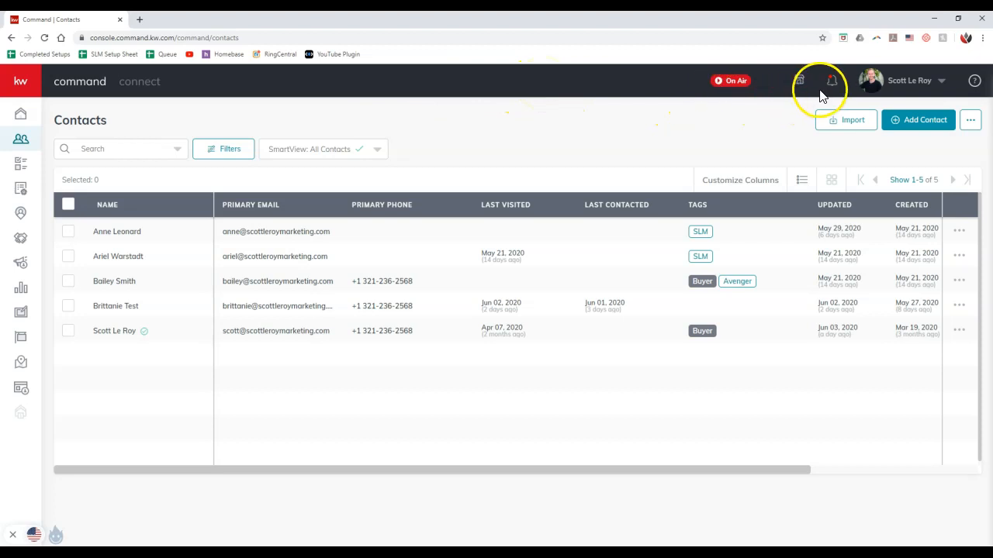
pyautogui.moveTo(832, 80)
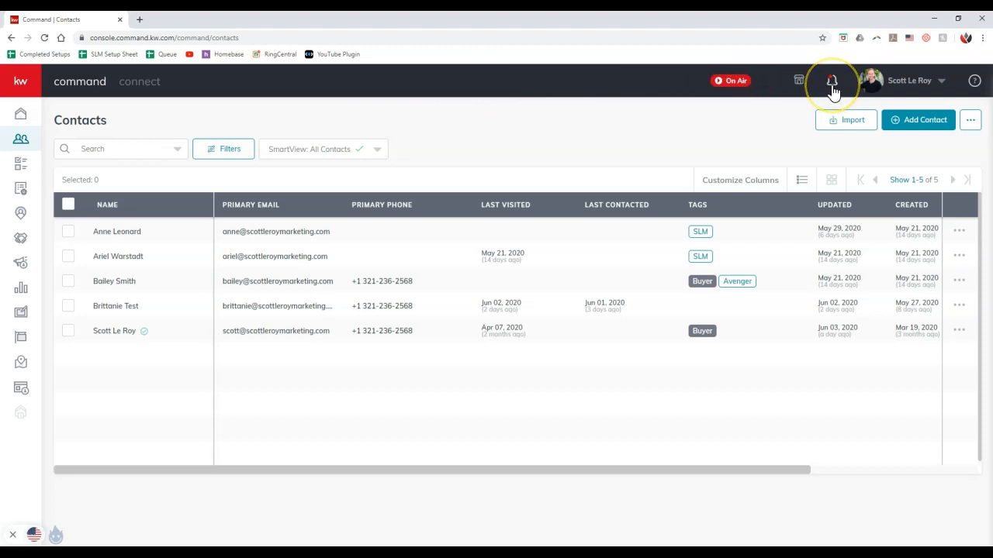
pyautogui.click(831, 81)
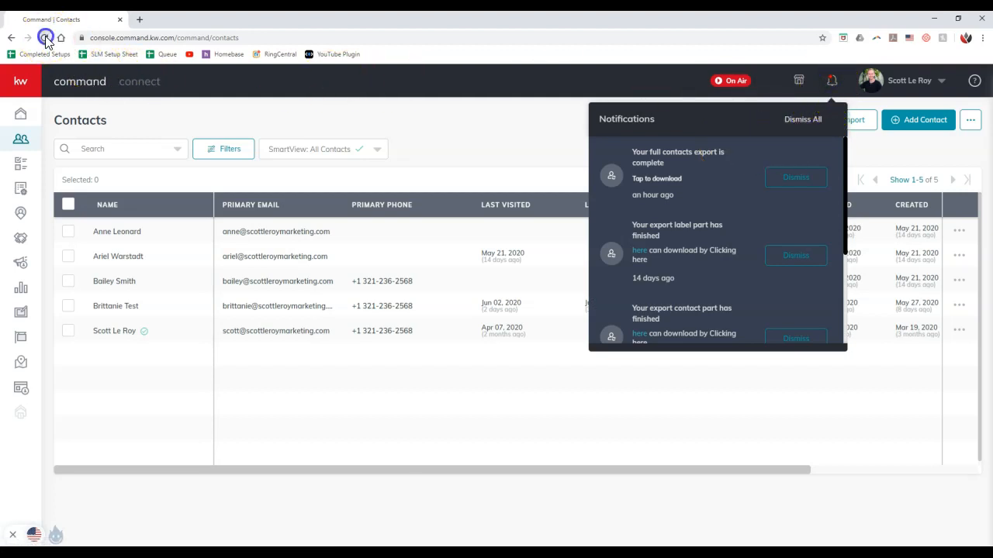
# Reload the page and download the completed full contacts export via 'Tap to download'.
pyautogui.click(45, 37)
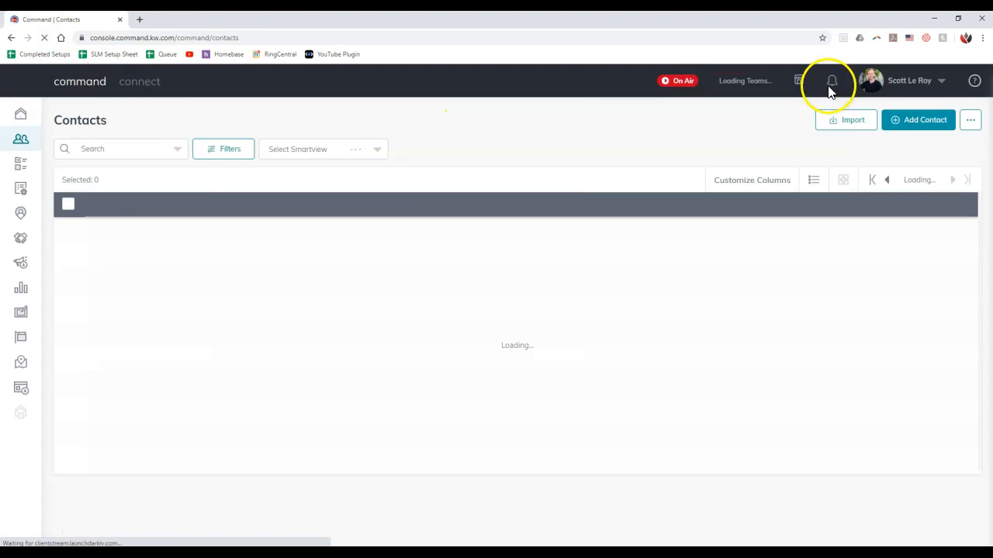
pyautogui.click(831, 81)
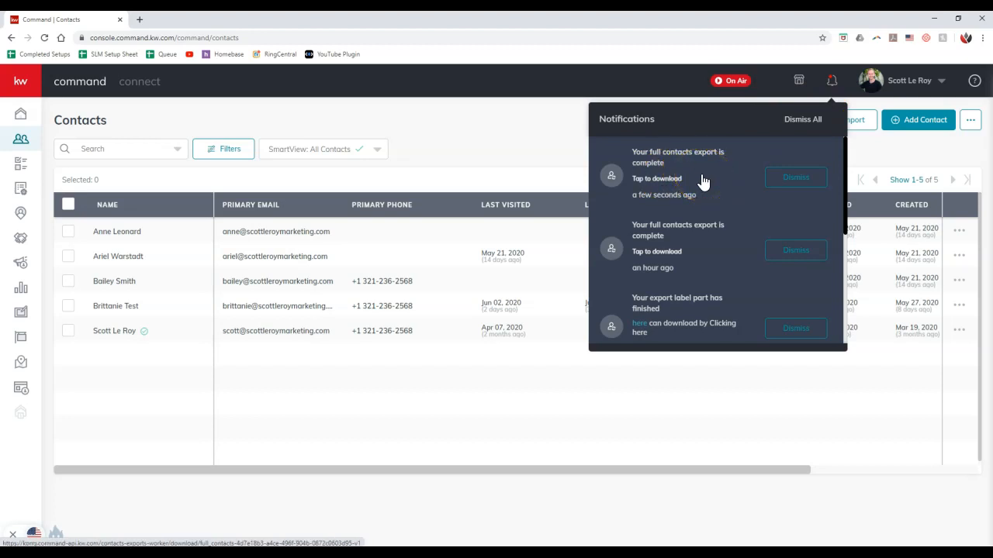
pyautogui.click(656, 178)
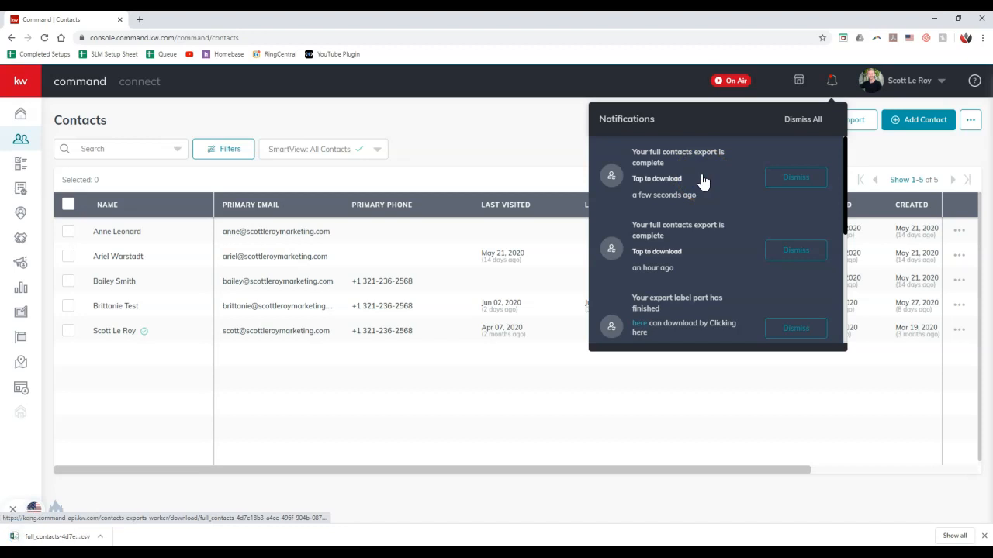
pyautogui.click(656, 178)
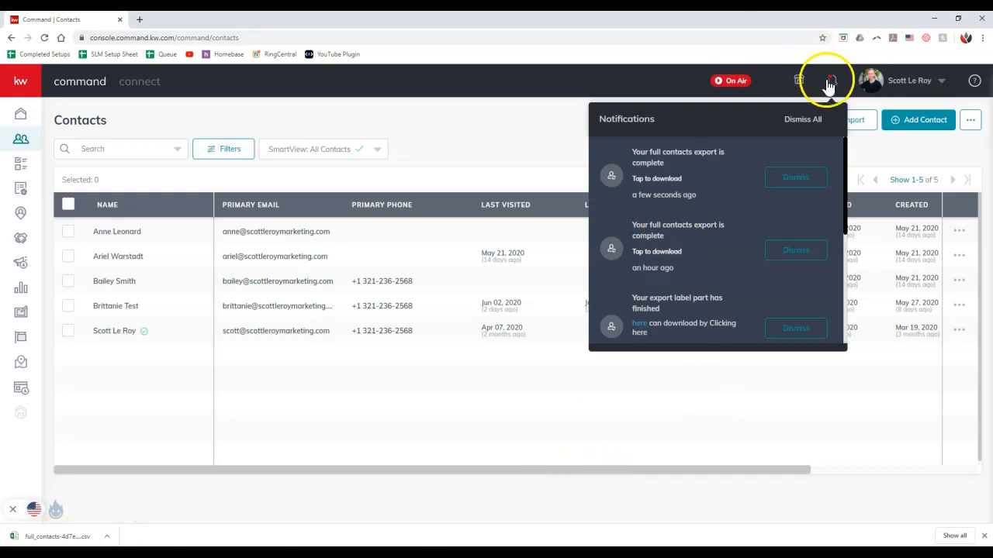
pyautogui.click(971, 119)
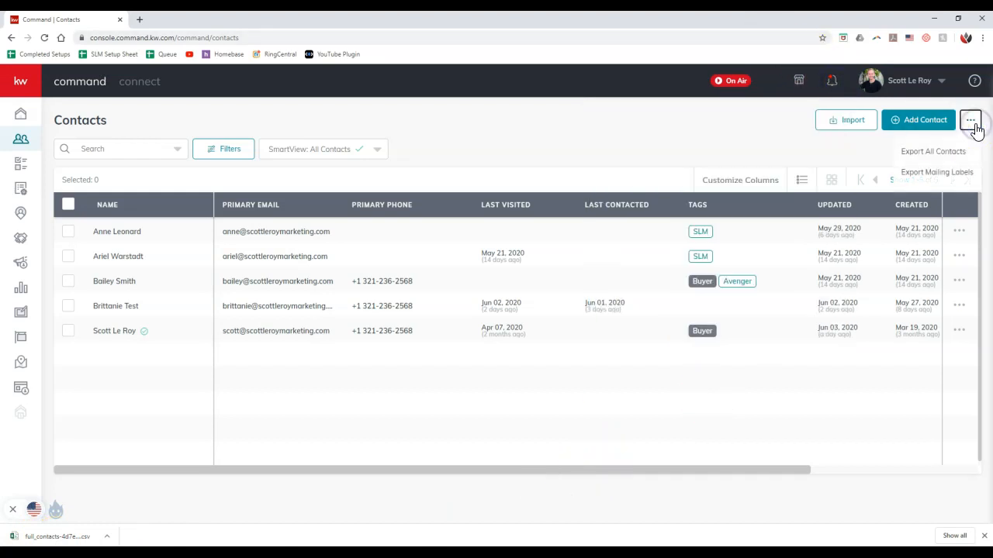
pyautogui.moveTo(937, 170)
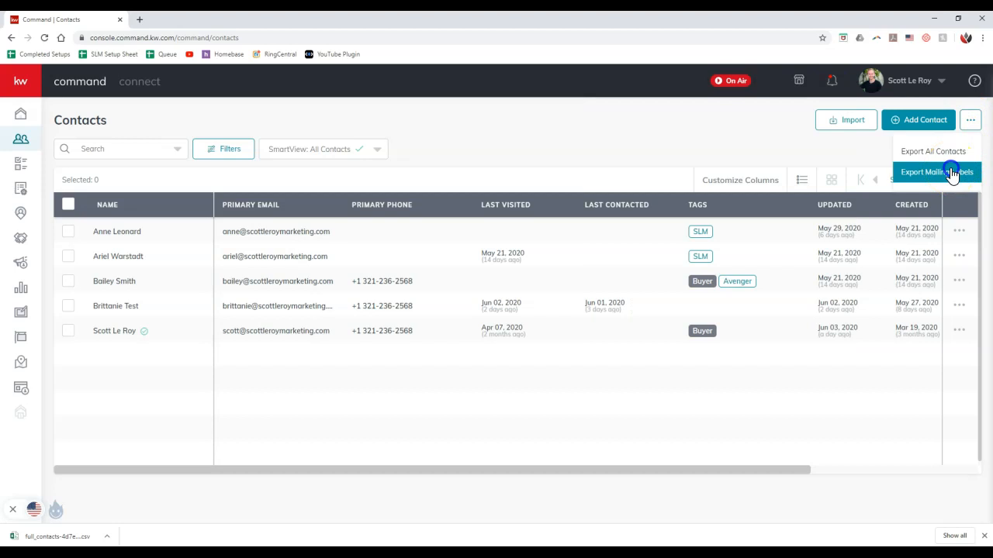
# Request Export Mailing Labels, confirm 'Export Process Failed' in Notifications, then Dismiss All.
pyautogui.click(931, 170)
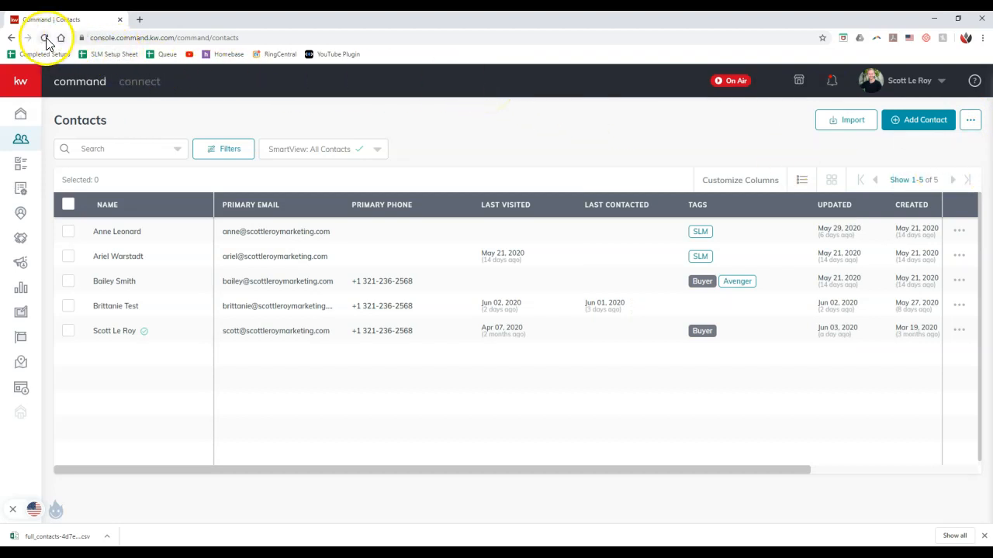
pyautogui.click(45, 37)
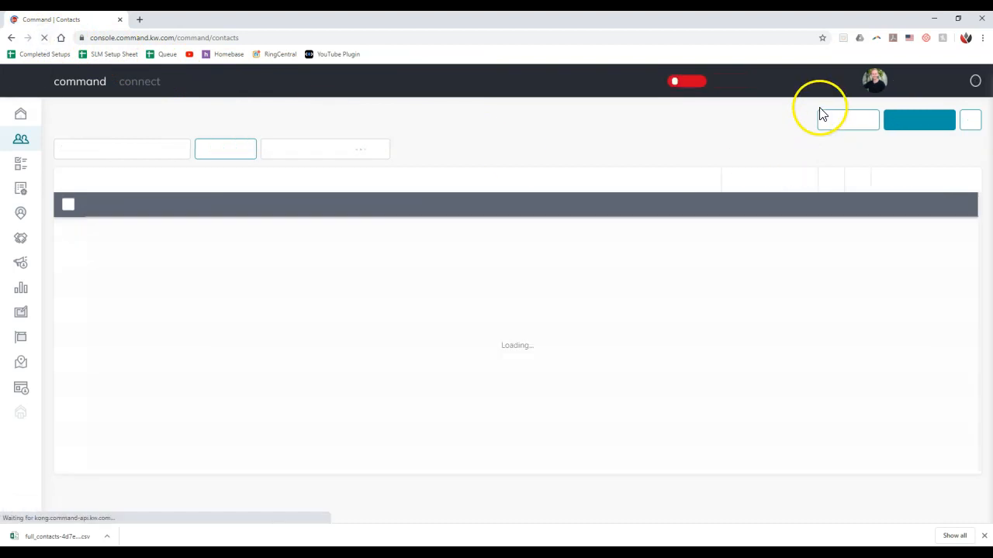
pyautogui.click(834, 81)
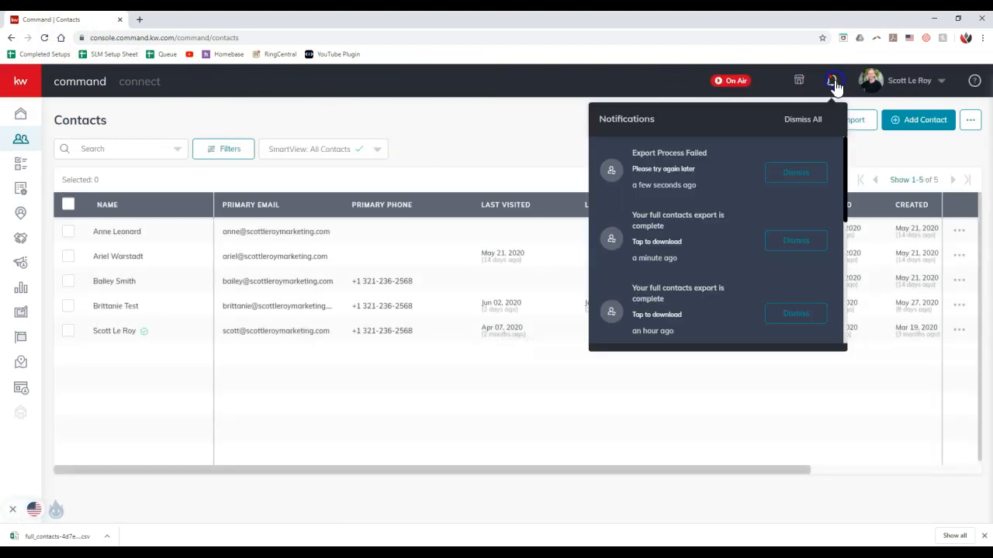
pyautogui.moveTo(701, 179)
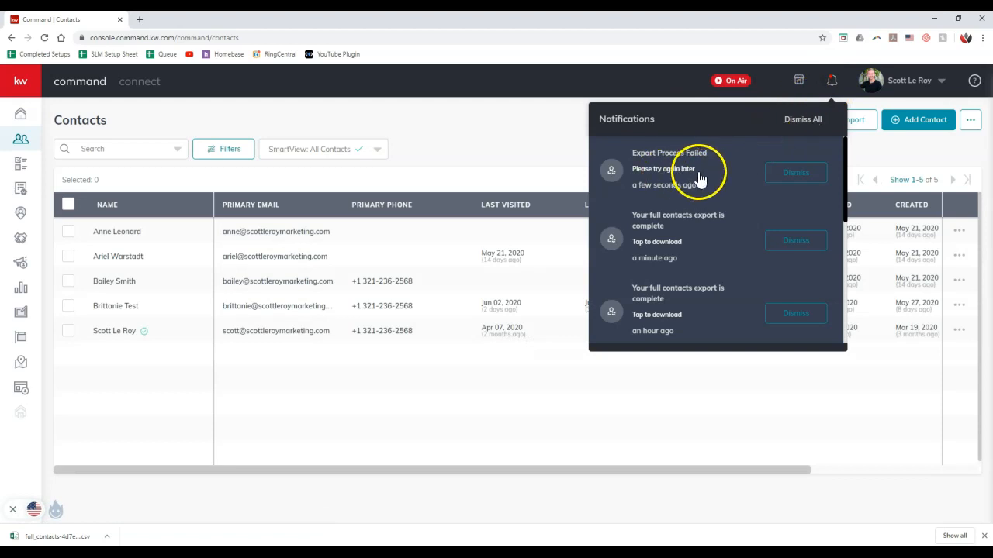
pyautogui.moveTo(360, 264)
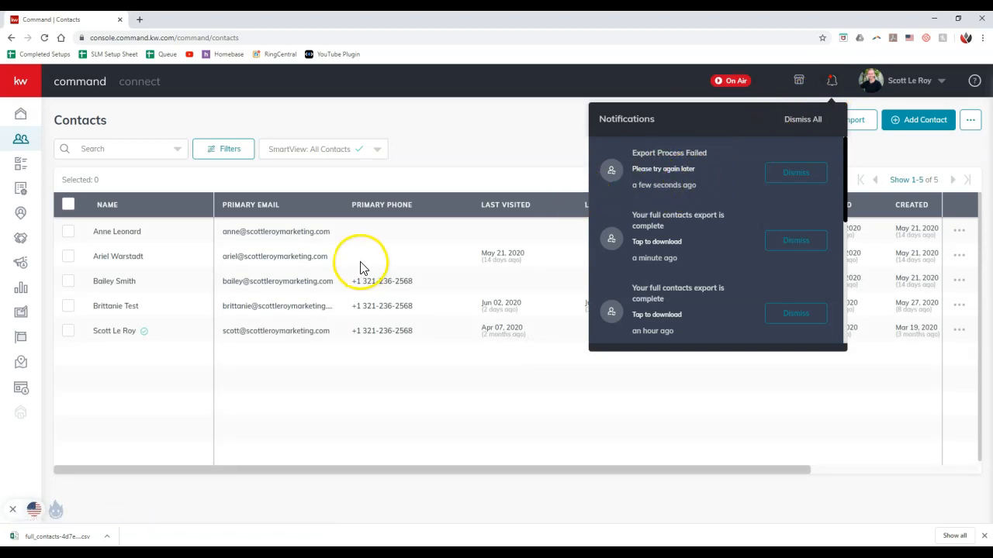
pyautogui.moveTo(571, 236)
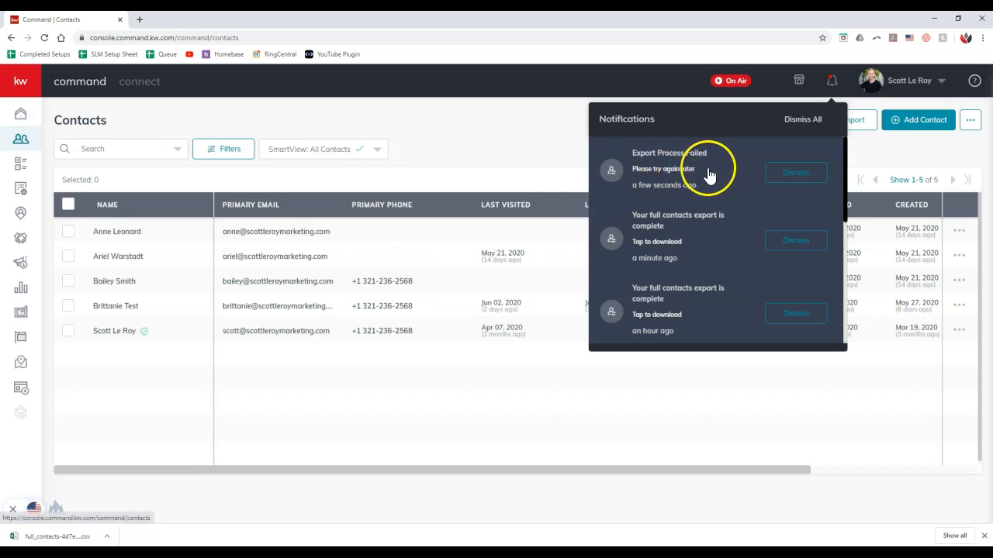
pyautogui.click(803, 118)
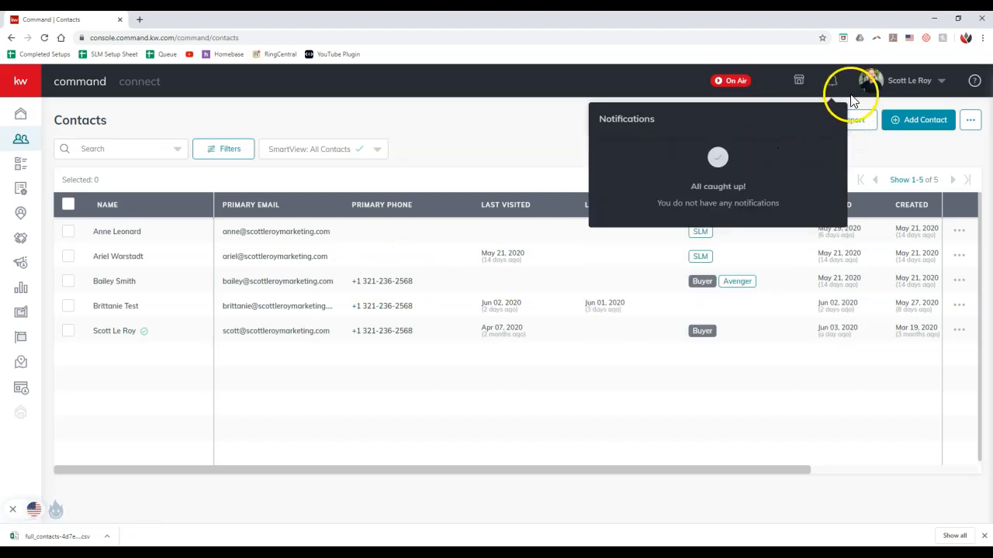
pyautogui.click(511, 148)
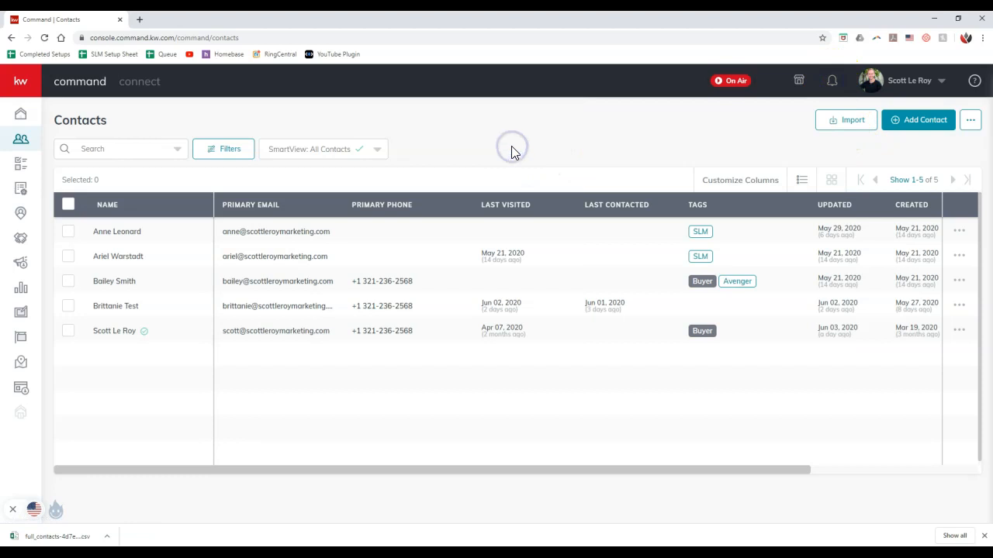